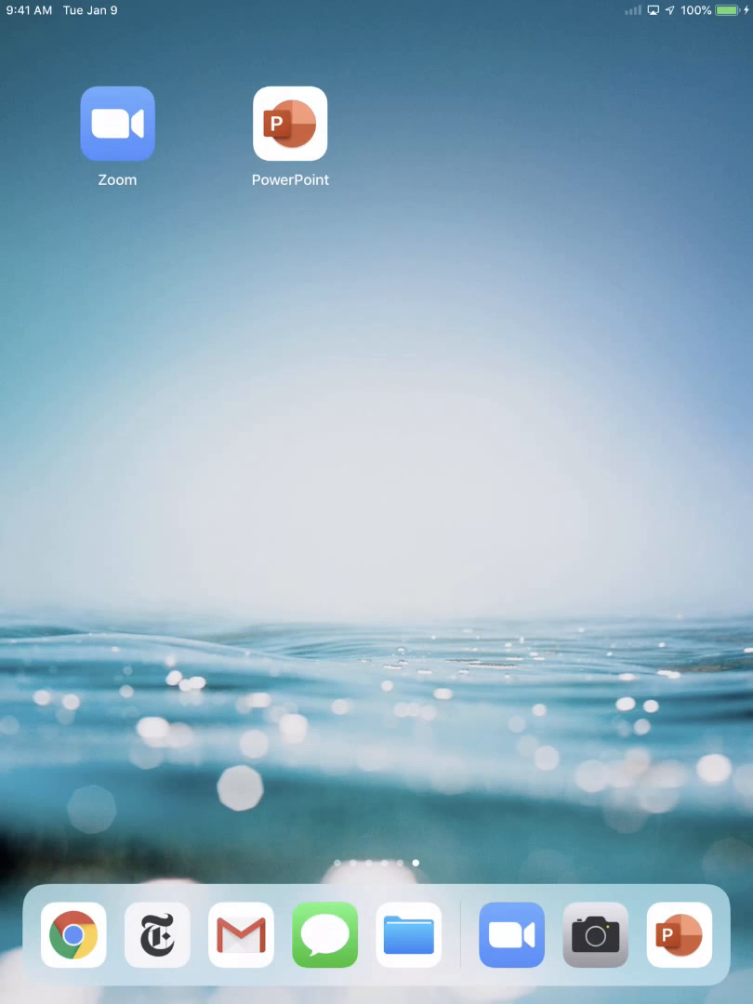
# Launch Zoom from the iPad home screen to reach its home screen
pyautogui.click(115, 123)
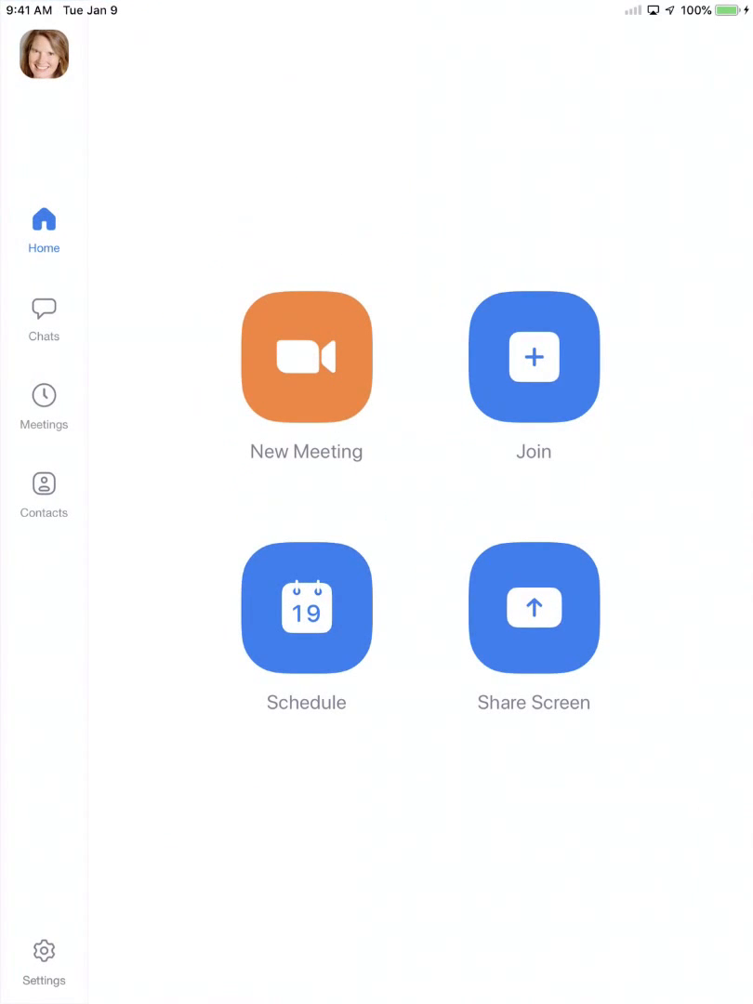
# Schedule a new meeting with Automatically Record Meeting turned on, recording to the cloud
pyautogui.click(305, 607)
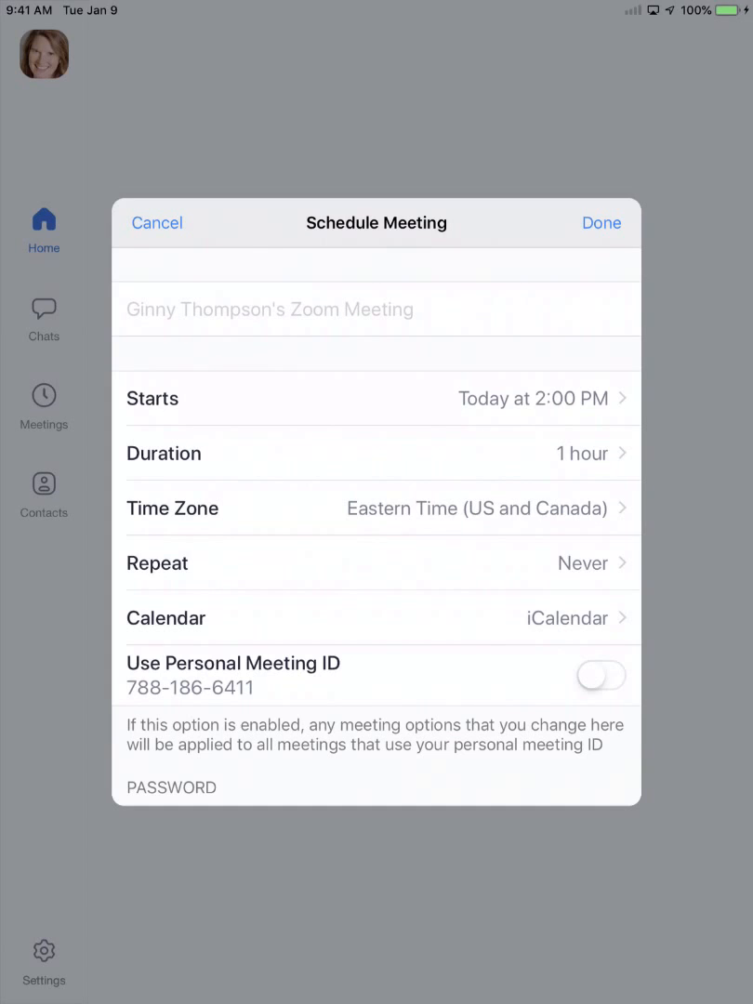
pyautogui.scroll(-3)
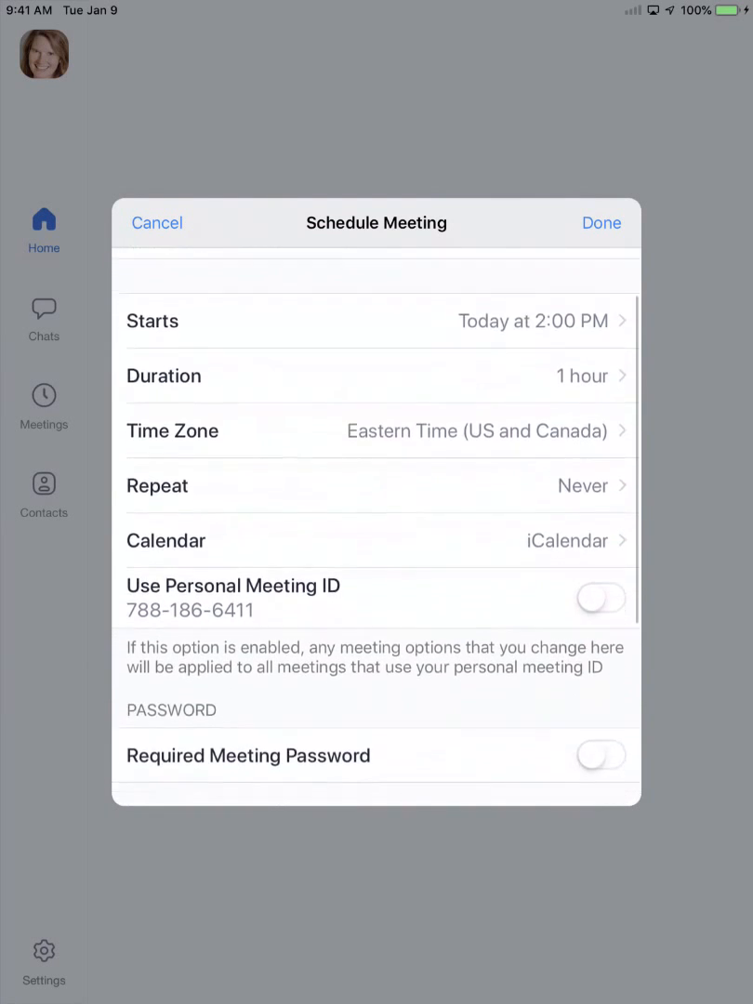
pyautogui.scroll(-3)
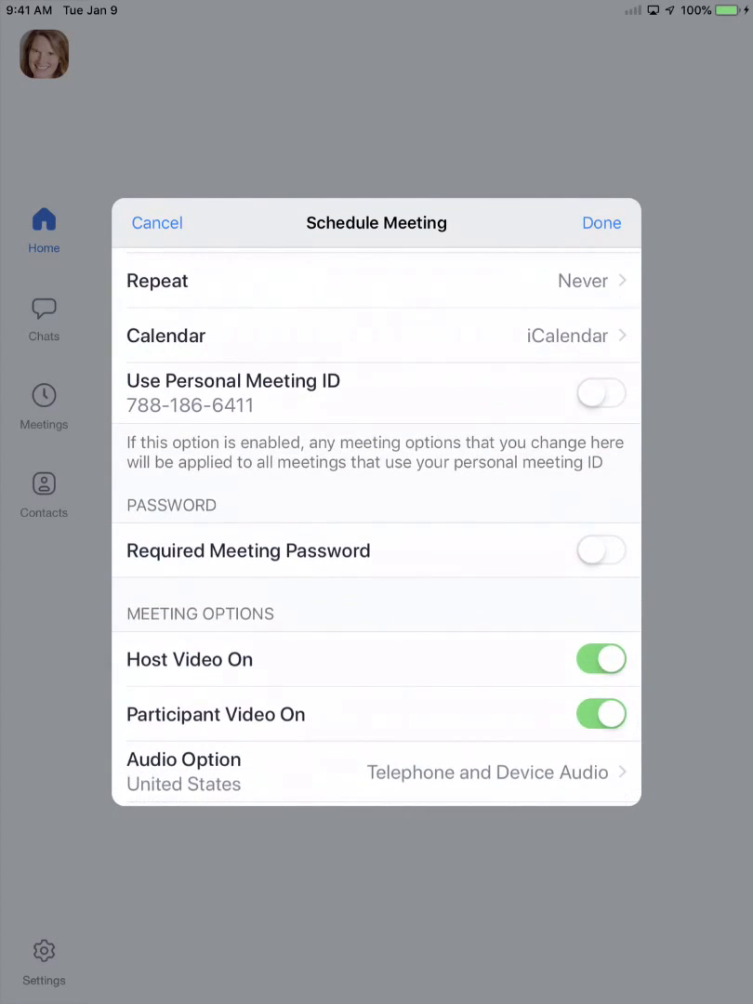
pyautogui.scroll(-3)
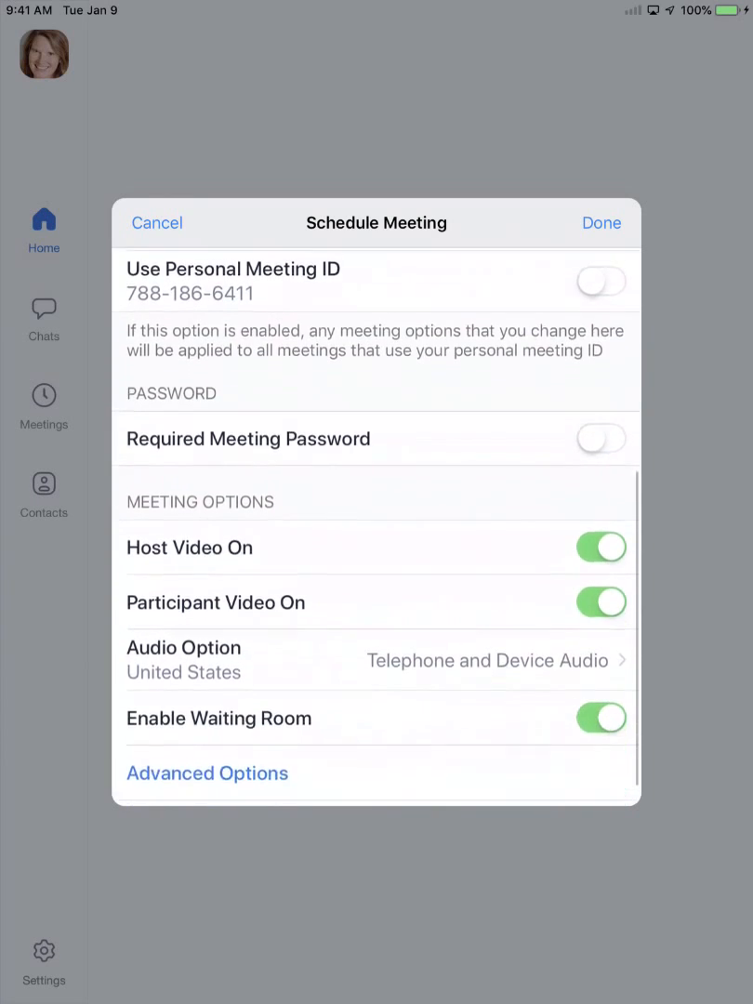
pyautogui.scroll(-3)
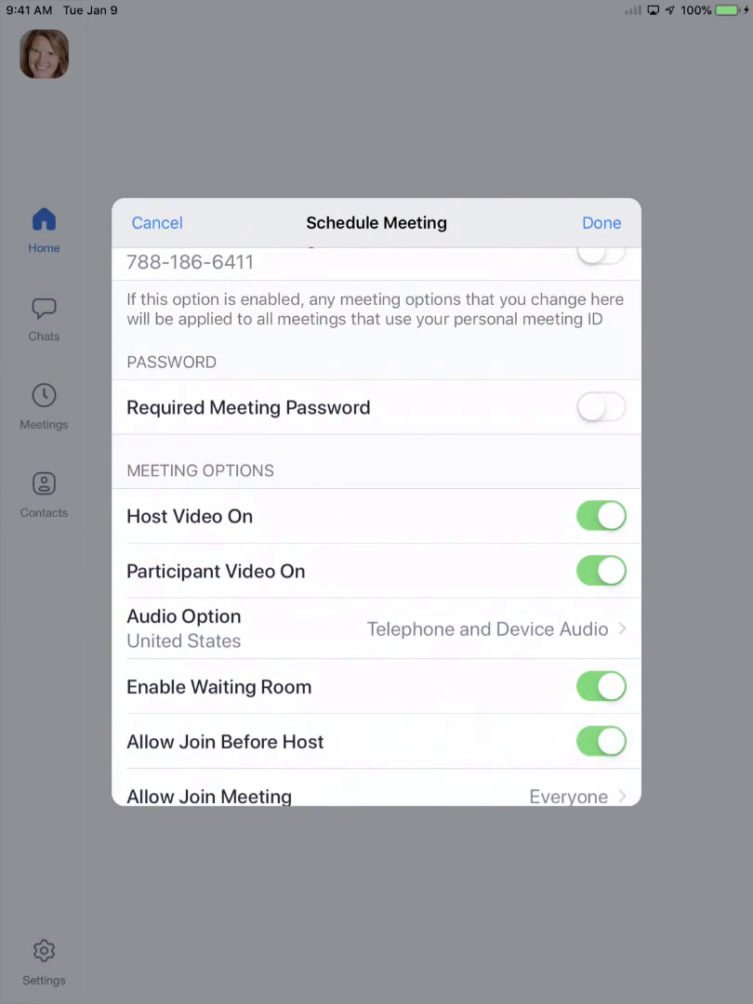
pyautogui.scroll(-3)
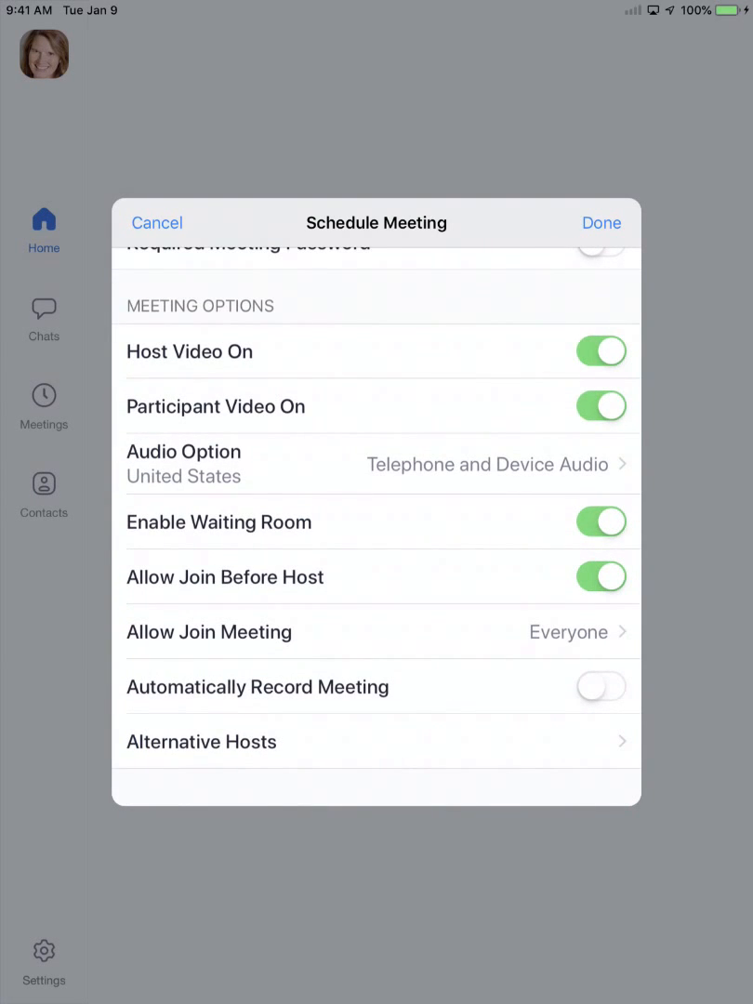
pyautogui.click(601, 686)
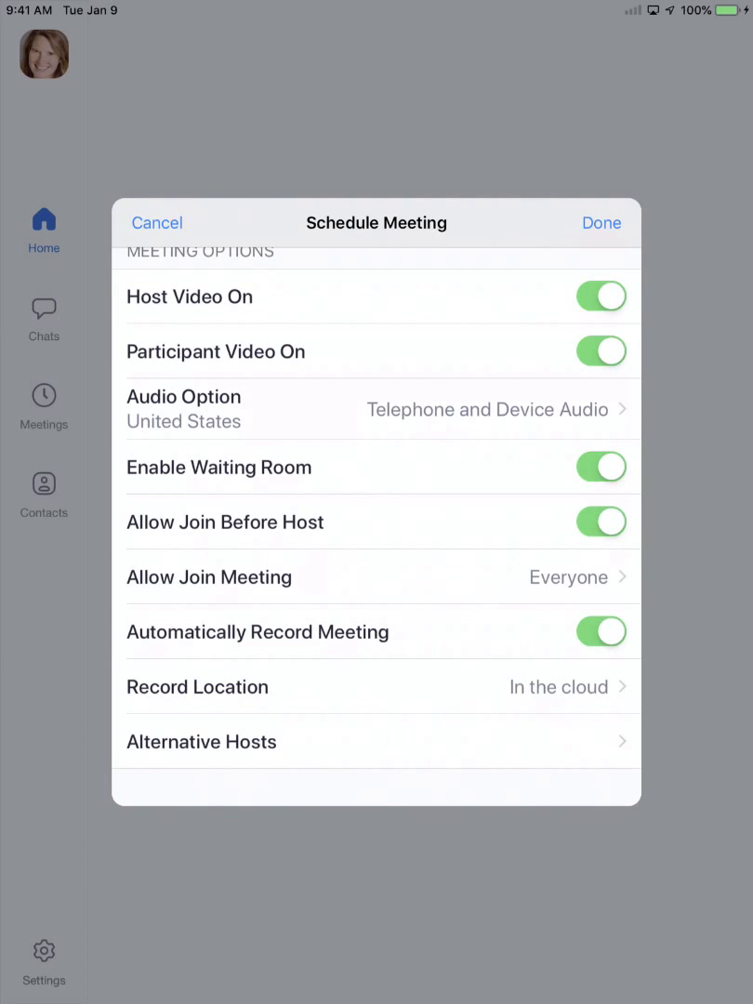
# Save the scheduled meeting and show it in today's Upcoming Meetings list at 2:00 PM
pyautogui.click(603, 223)
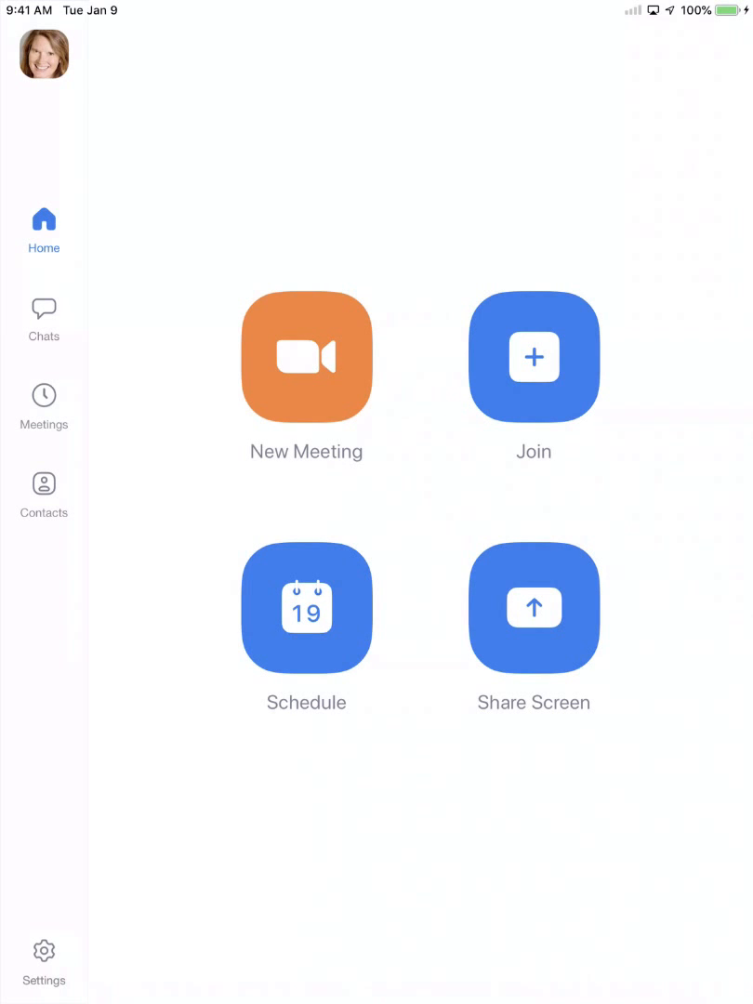
pyautogui.click(45, 396)
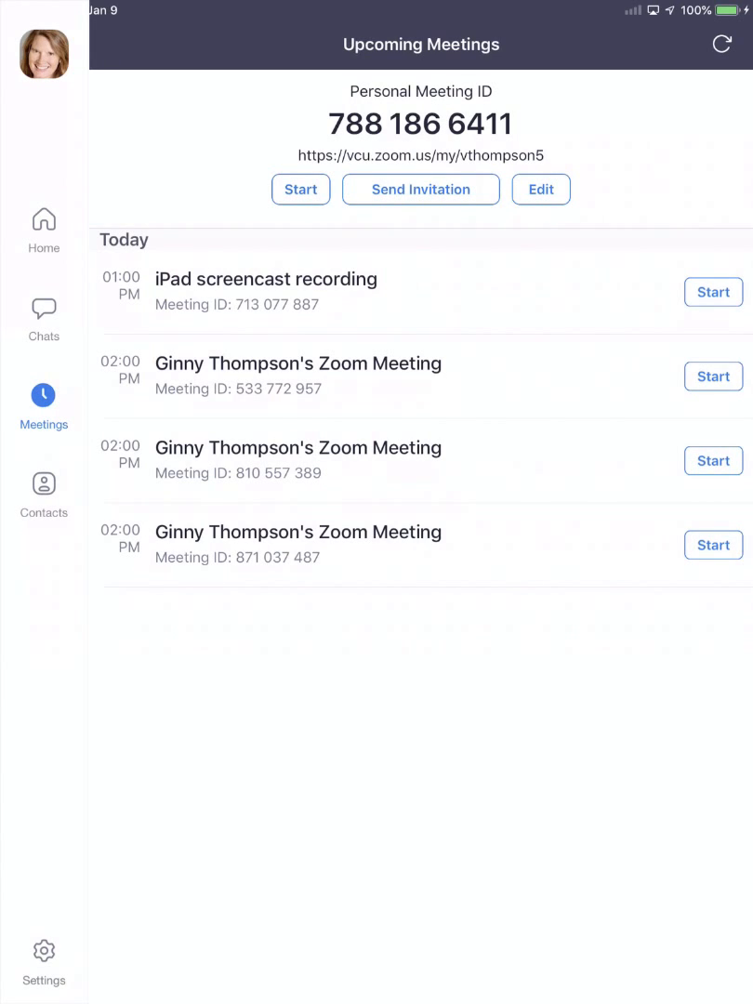
# Start the iPad screencast recording meeting so it runs live
pyautogui.click(712, 290)
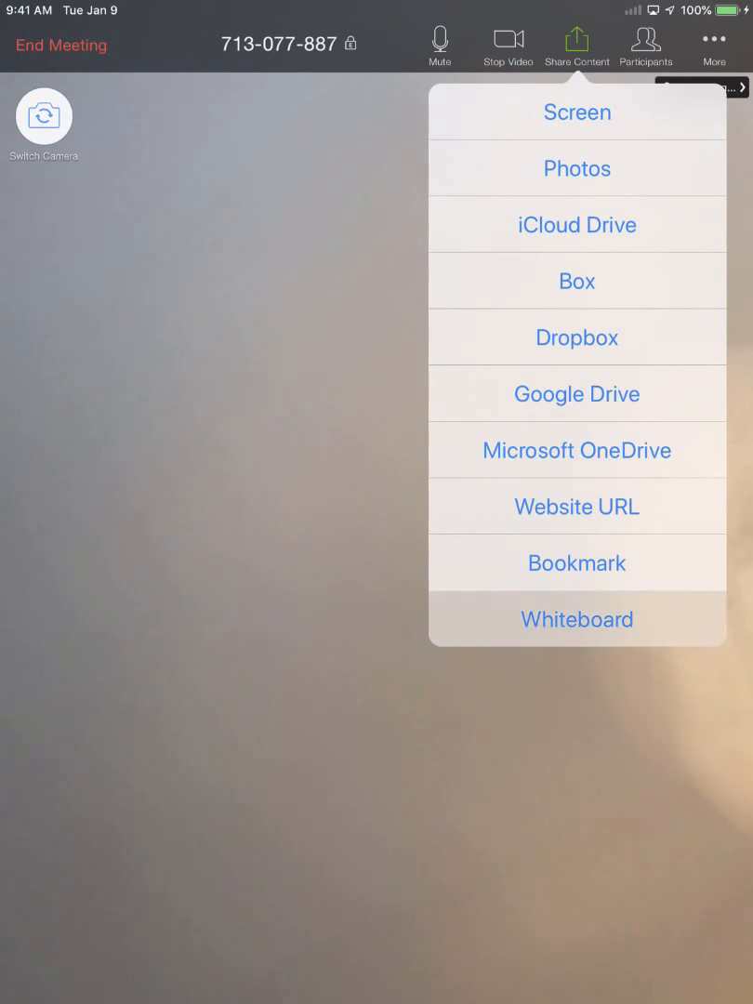
# Share a whiteboard in the live meeting and handwrite 23 on it
pyautogui.click(576, 619)
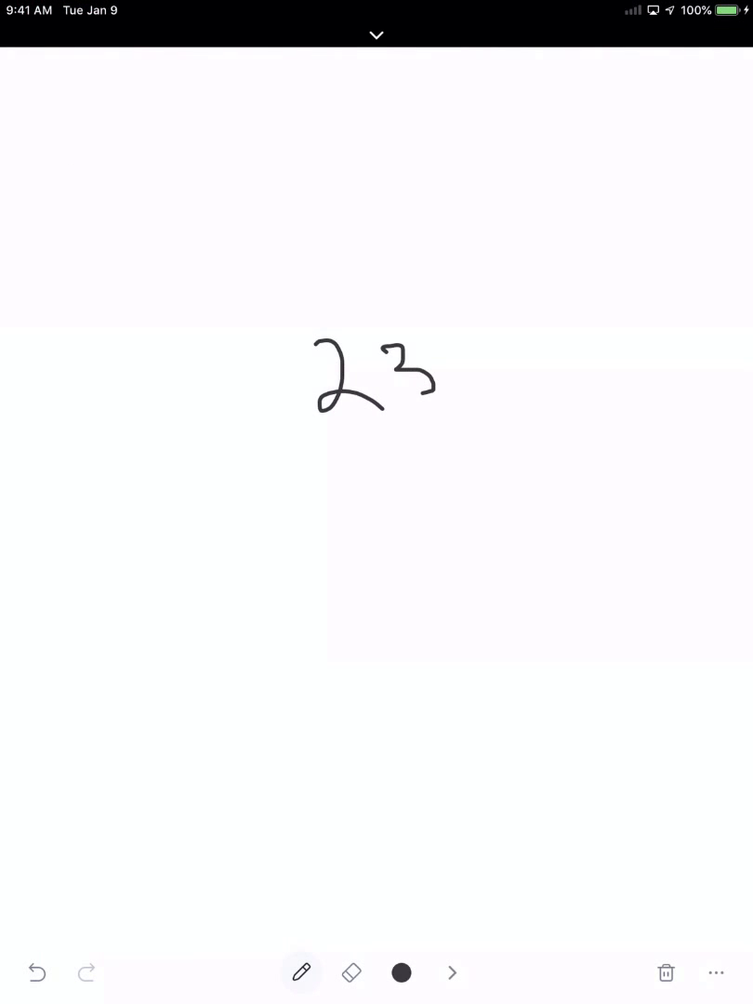
pyautogui.click(253, 190)
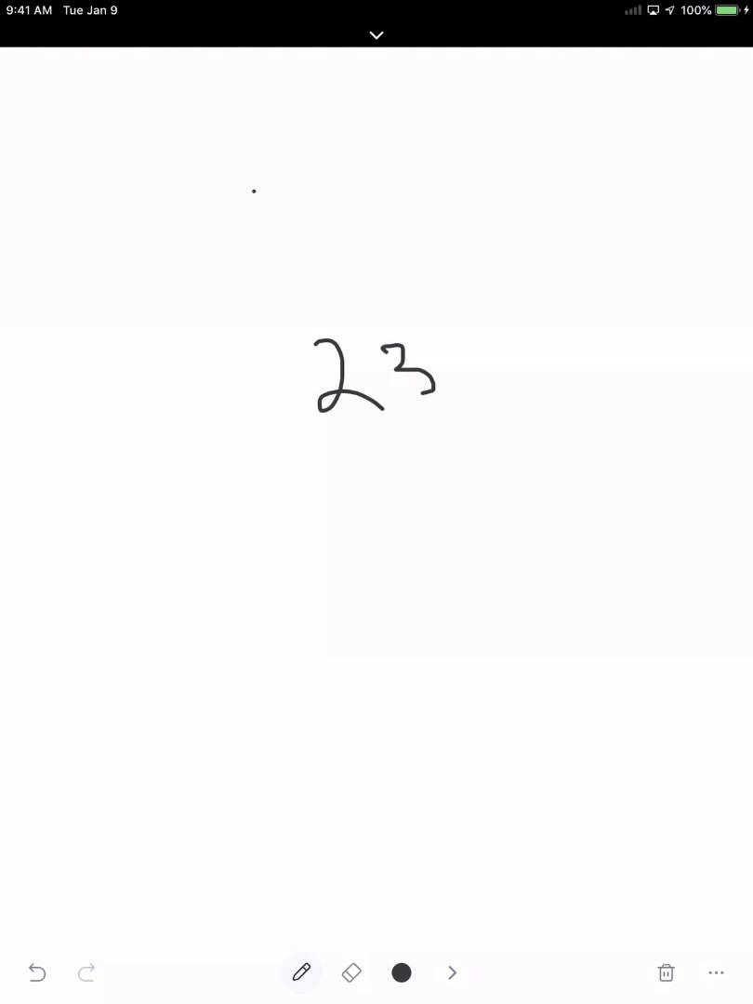
pyautogui.click(376, 34)
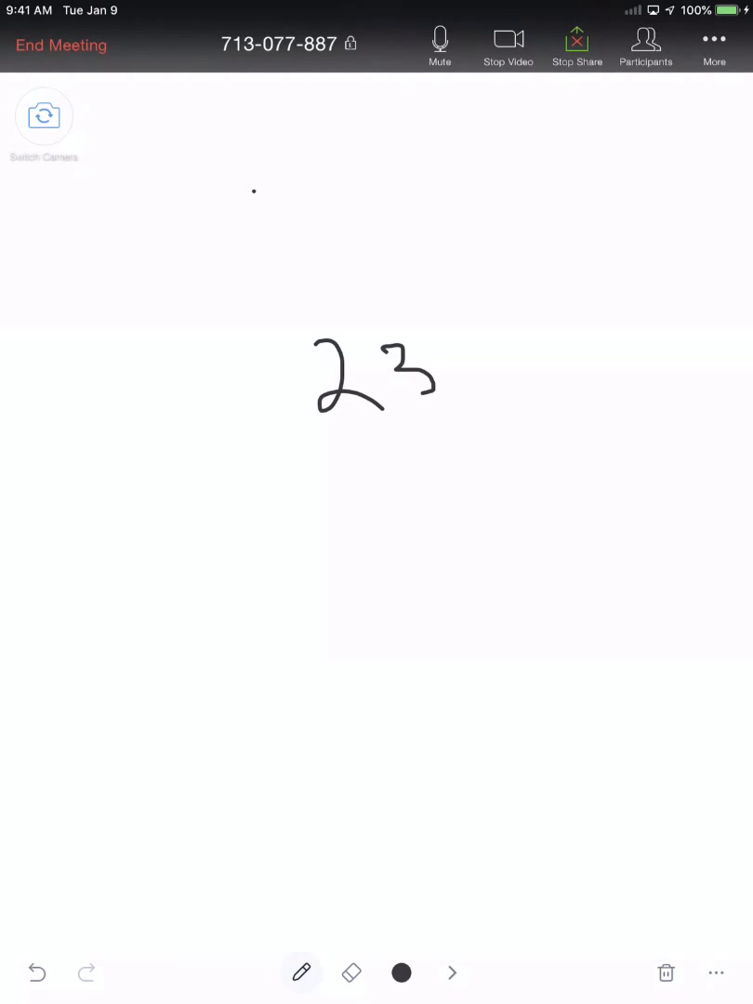
# End the live meeting and return to Zoom's home screen
pyautogui.click(61, 44)
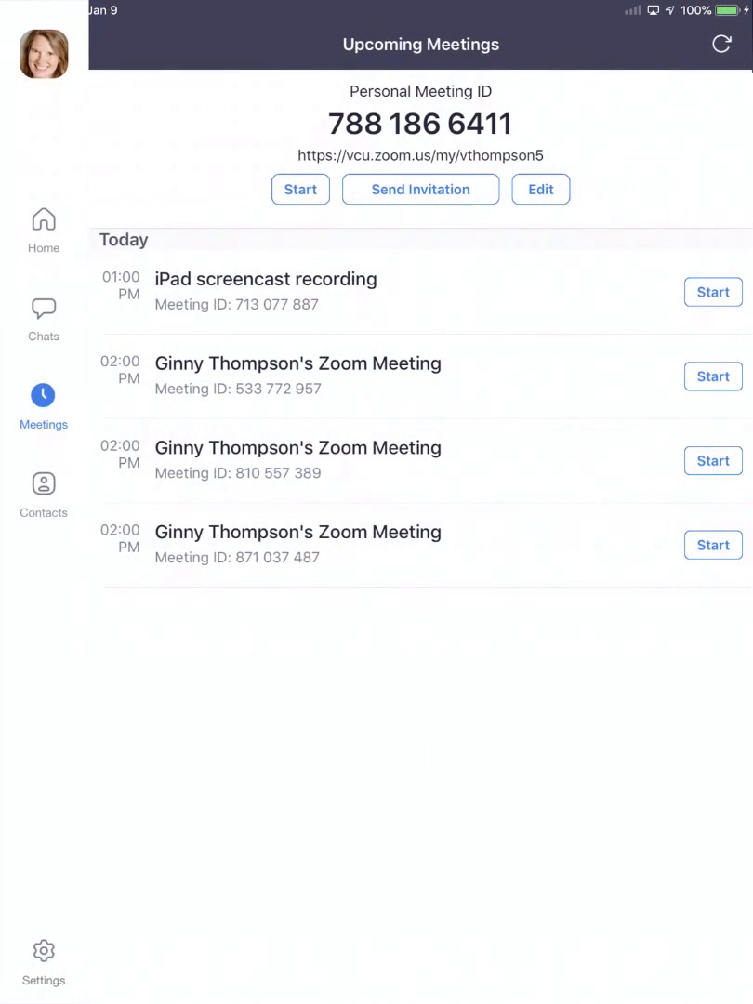
pyautogui.click(43, 224)
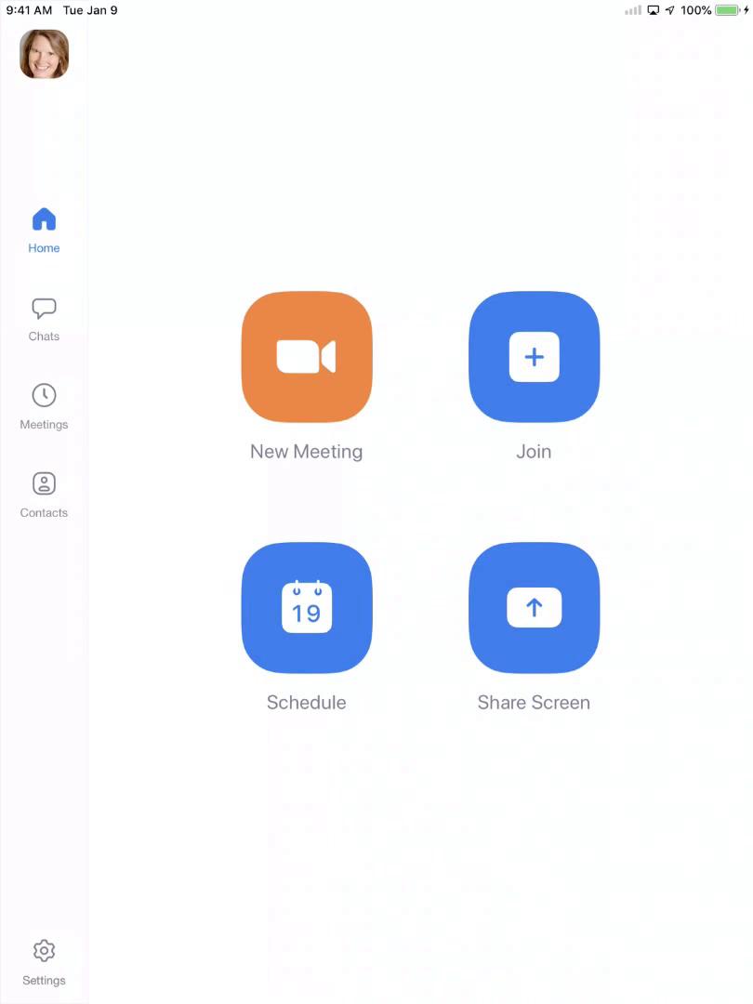